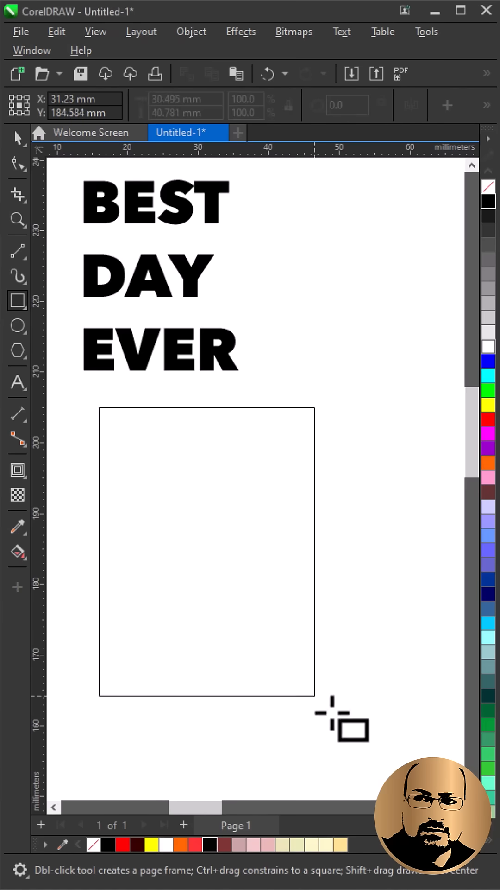
Draw a freehand wavy curve horizontally across the rectangle under the BEST DAY EVER text.
{"action": "left_click", "coordinate": [17, 137]}
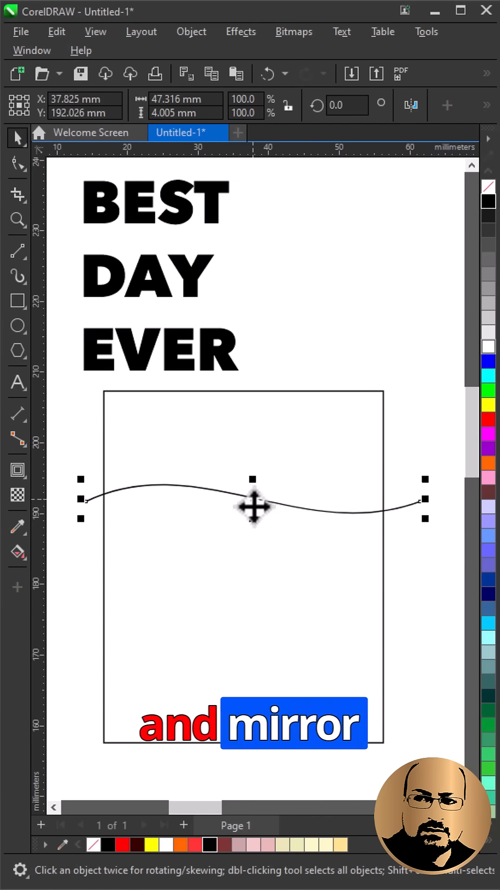
Place a mirrored copy of the wave lower and trim both curves to the rectangle's width.
{"action": "left_click_drag", "start_coordinate": [256, 505], "coordinate": [256, 636]}
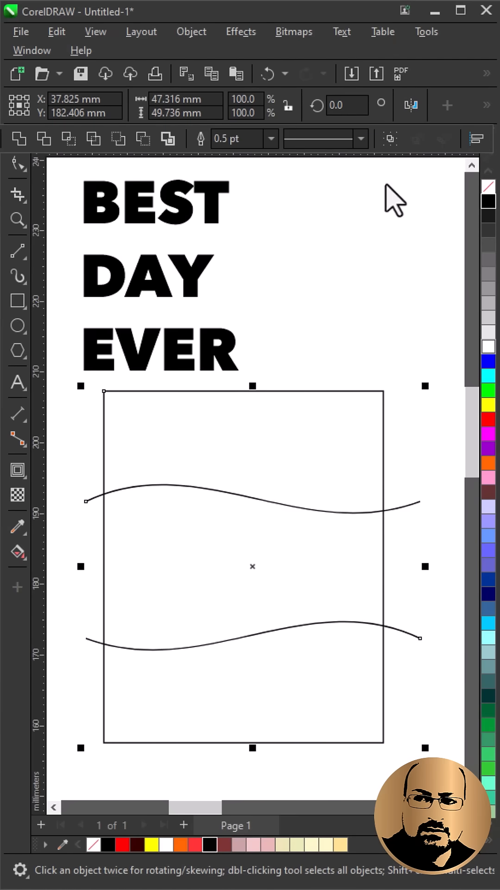
{"action": "left_click_drag", "start_coordinate": [425, 566], "coordinate": [389, 565]}
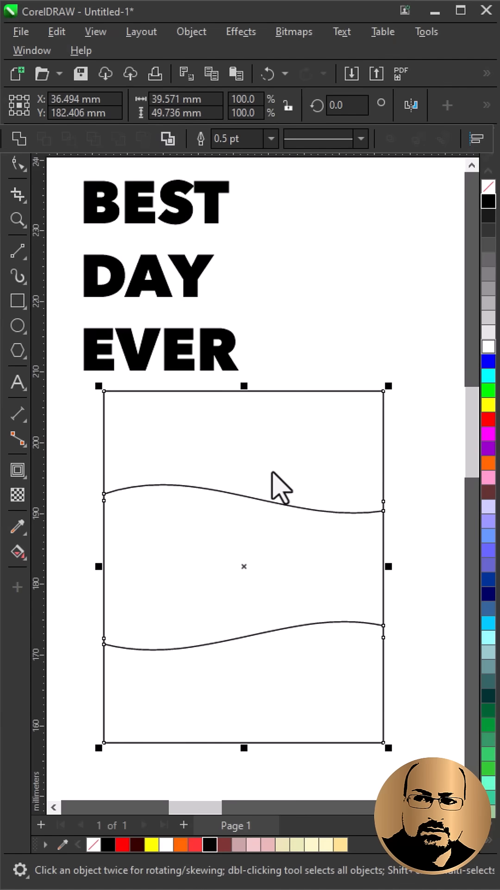
Break the rectangle apart along the waves into three pieces and move BEST, DAY and EVER into them.
{"action": "right_click", "coordinate": [244, 482]}
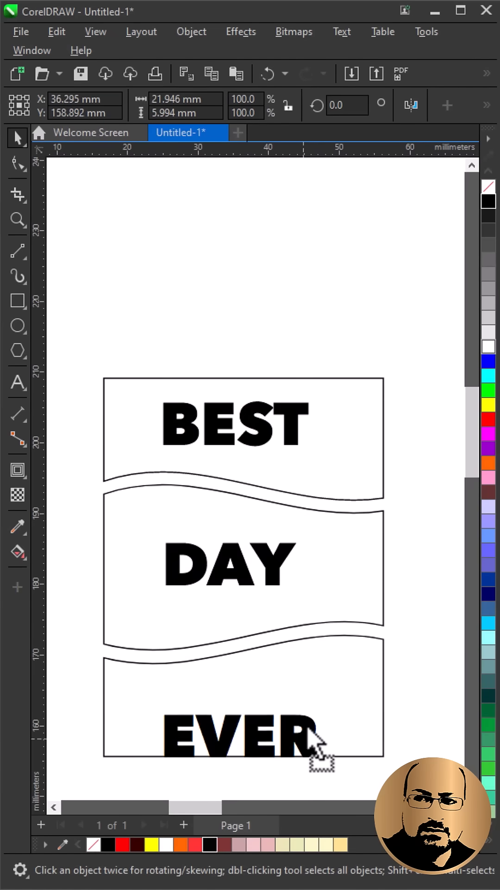
{"action": "left_click", "coordinate": [241, 32]}
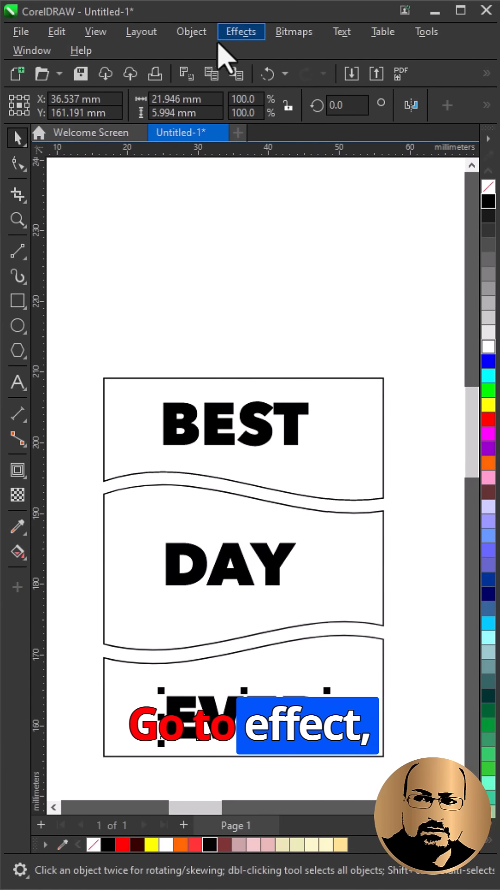
Envelope-warp each word to its section's outline, fill red, and add a dark-red duplicate.
{"action": "left_click", "coordinate": [241, 31]}
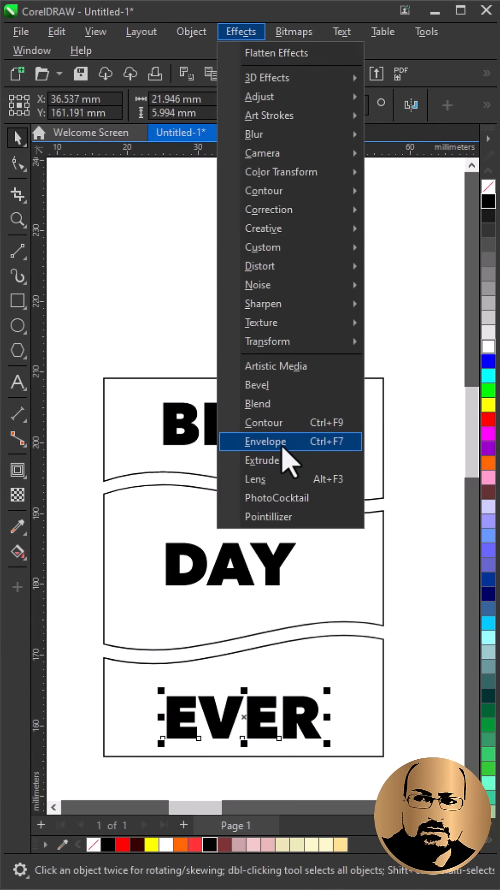
{"action": "left_click", "coordinate": [265, 441]}
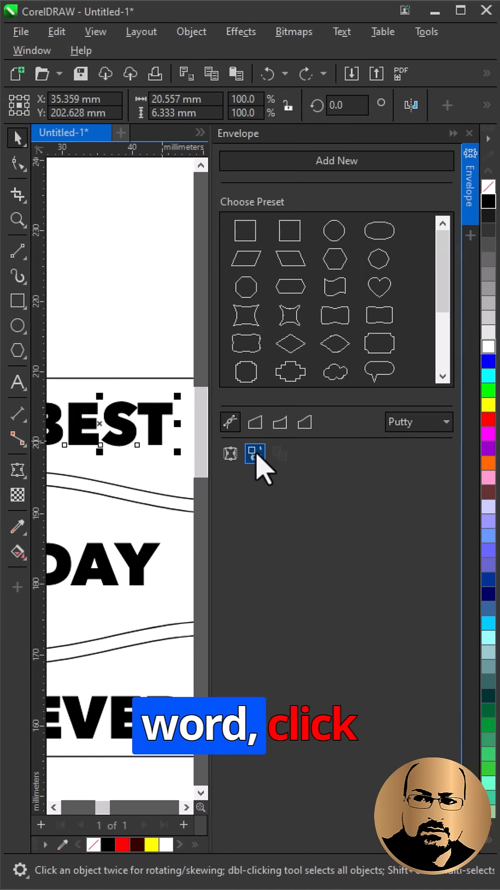
{"action": "left_click", "coordinate": [255, 454]}
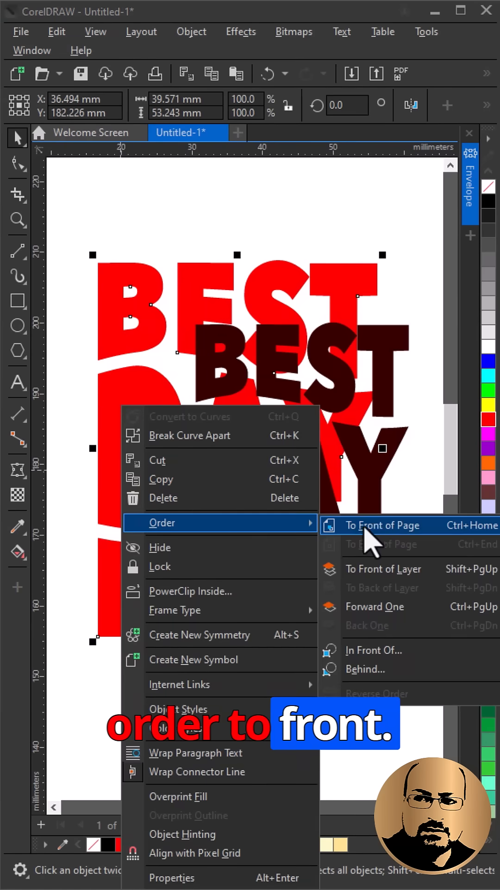
Bring the red text forward and blend it into the dark copy for a shaded extrusion.
{"action": "left_click", "coordinate": [382, 525]}
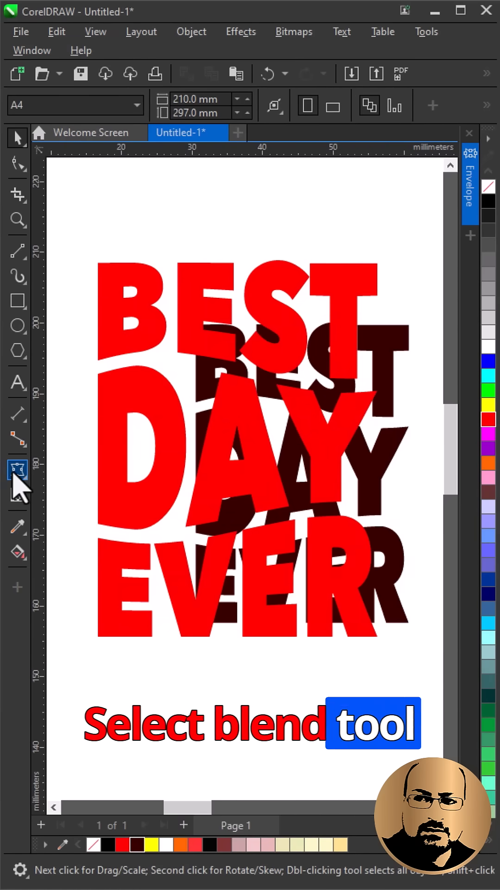
{"action": "left_click", "coordinate": [16, 470]}
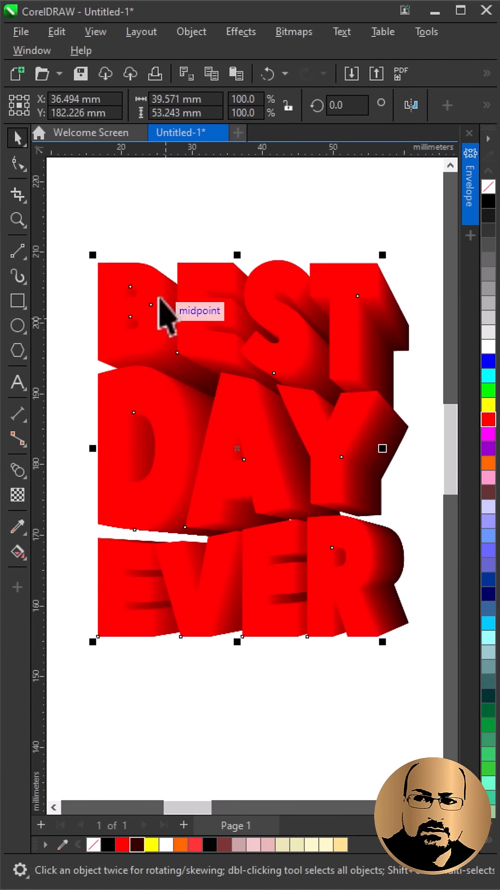
Apply an outside contour to the lettering and fill its front face cream with a red edge.
{"action": "left_click", "coordinate": [17, 470]}
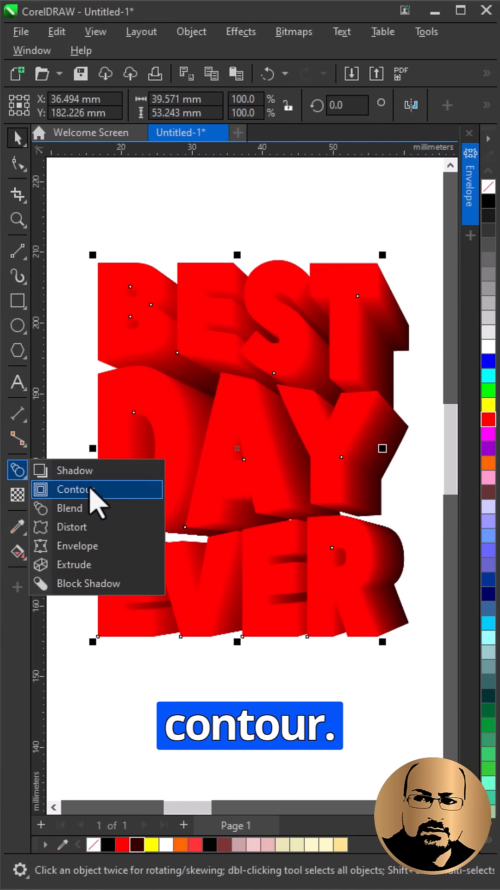
{"action": "left_click", "coordinate": [75, 489]}
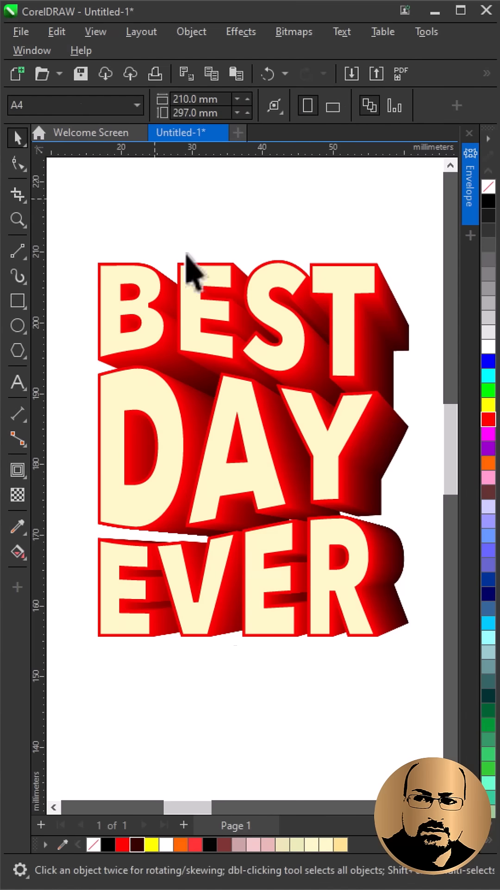
{"action": "left_click", "coordinate": [192, 278]}
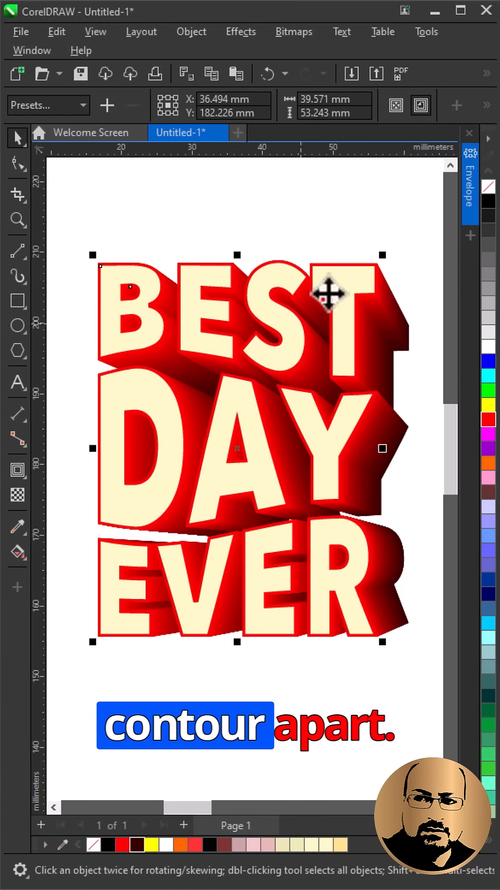